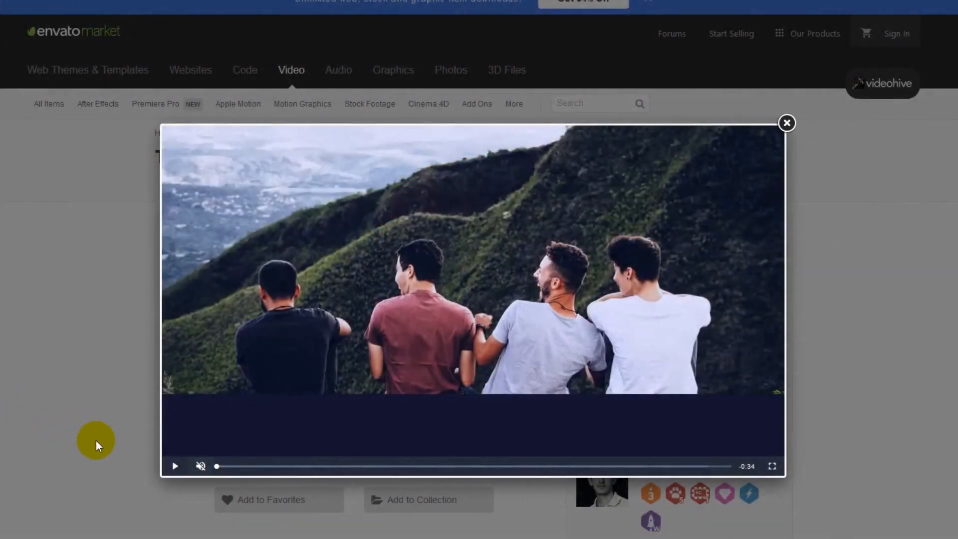
# Play the VideoHive preview of the finished text transition effect.
pyautogui.click(174, 466)
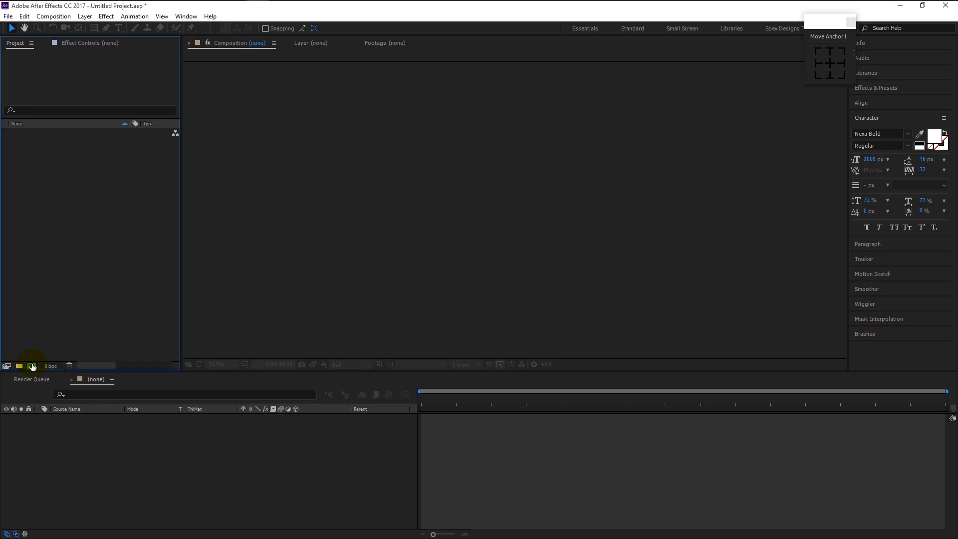
# Create the 'text transition' composition: HDTV 1080 25, 0:00:15:00, black background.
pyautogui.click(31, 366)
pyautogui.write('text transition')
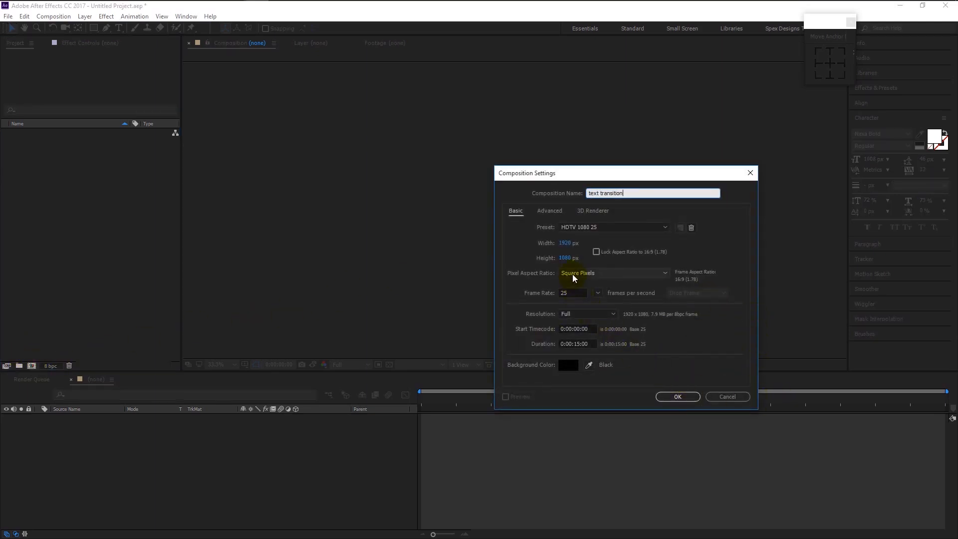
pyautogui.moveTo(576, 310)
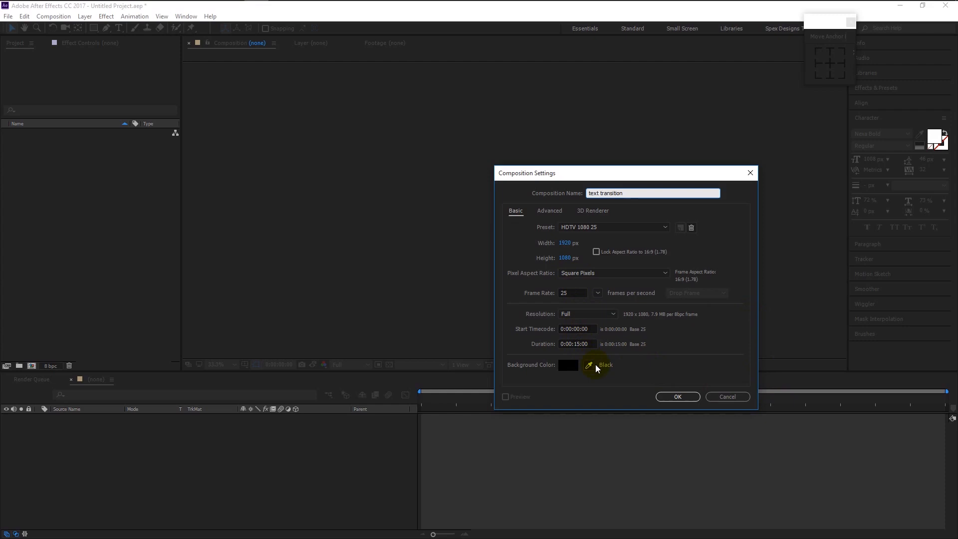
pyautogui.click(677, 397)
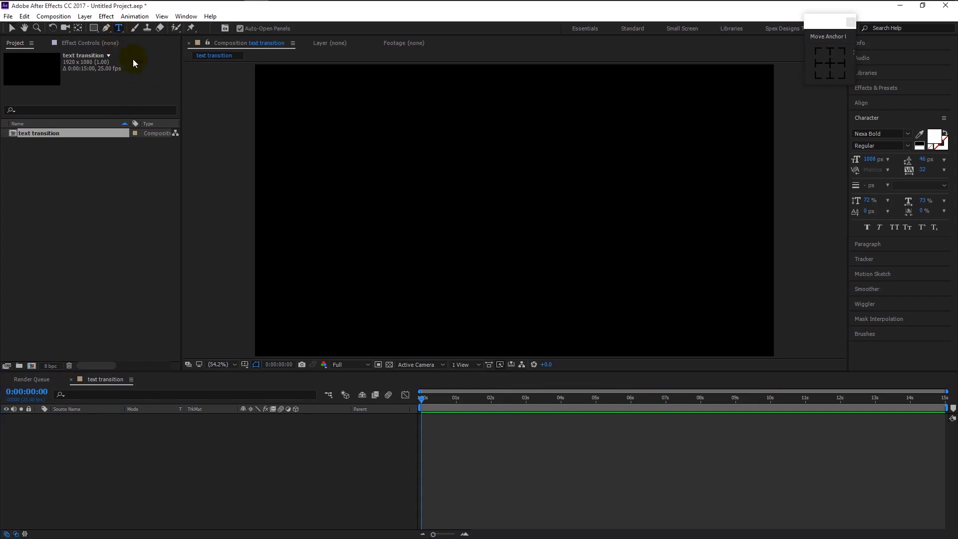
# Add a white letter T, centre it, and keyframe Scale to 0% from 1s to 3s.
pyautogui.click(518, 244)
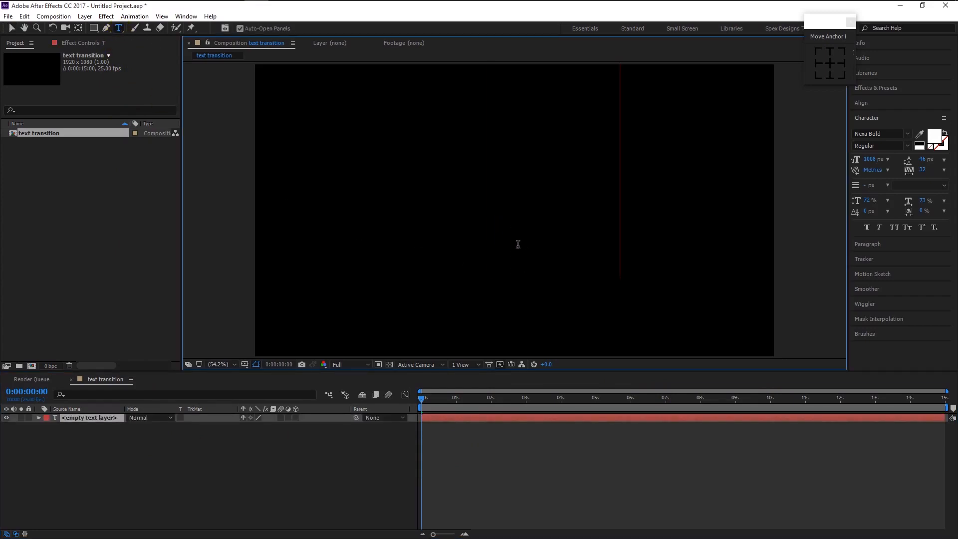
pyautogui.write('T')
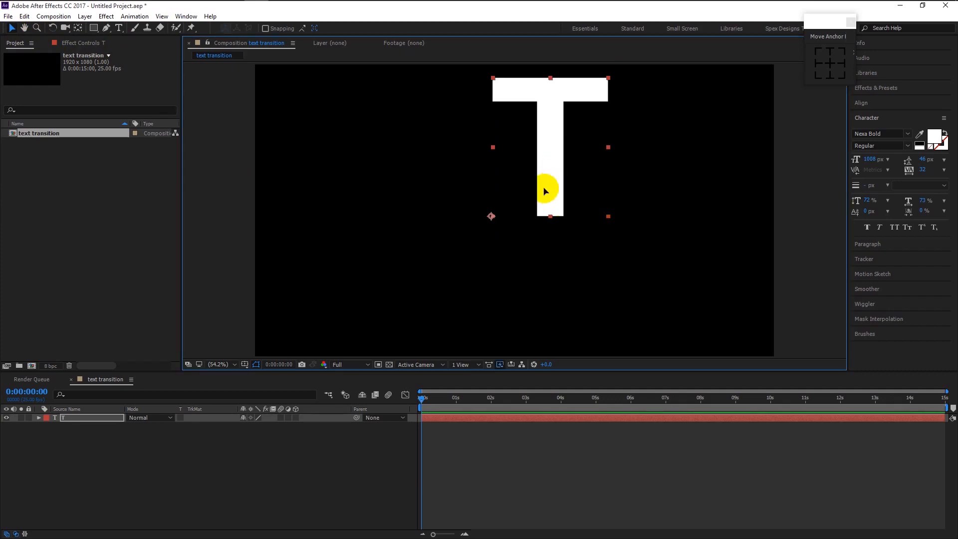
pyautogui.moveTo(545, 190); pyautogui.dragTo(509, 231)
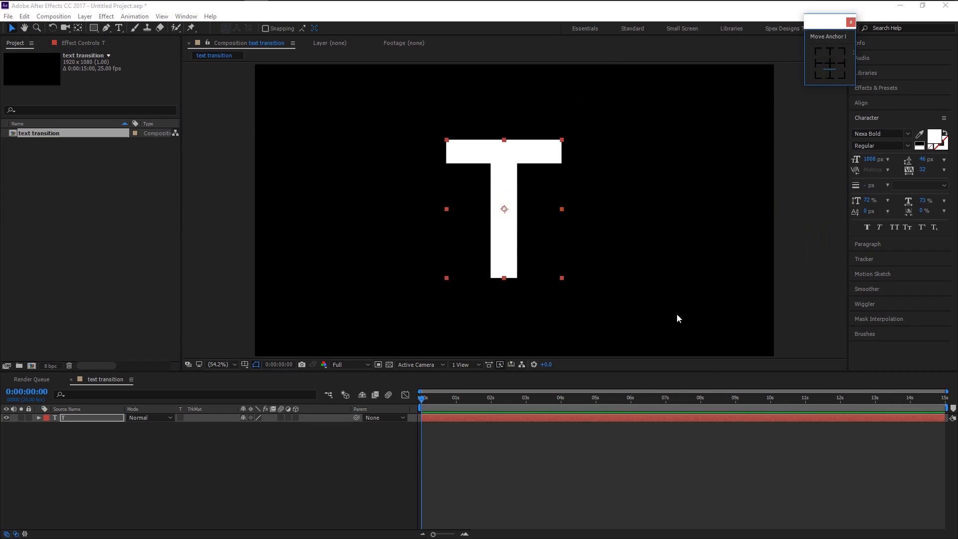
pyautogui.click(33, 418)
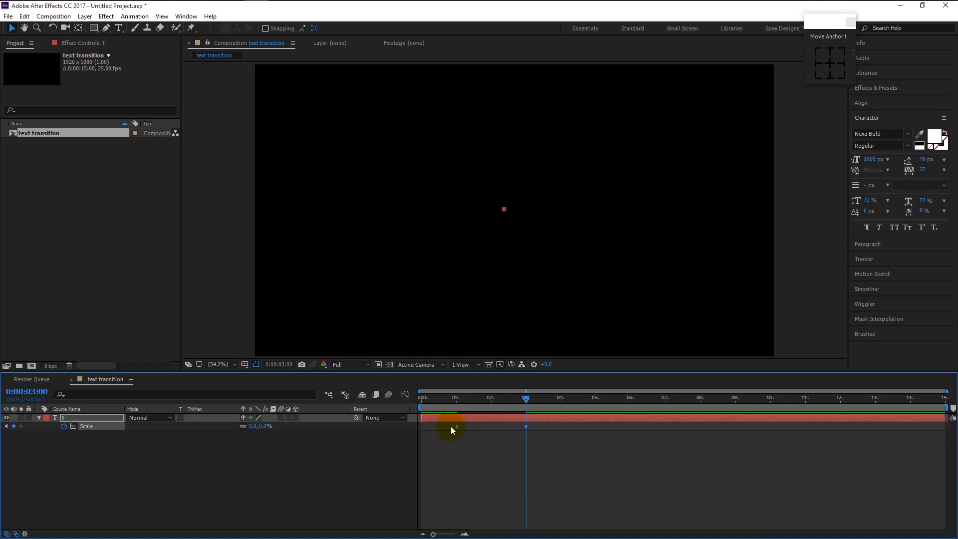
# Easy Ease the T scale keyframes and shape the curve in the Graph Editor.
pyautogui.rightClick(458, 426)
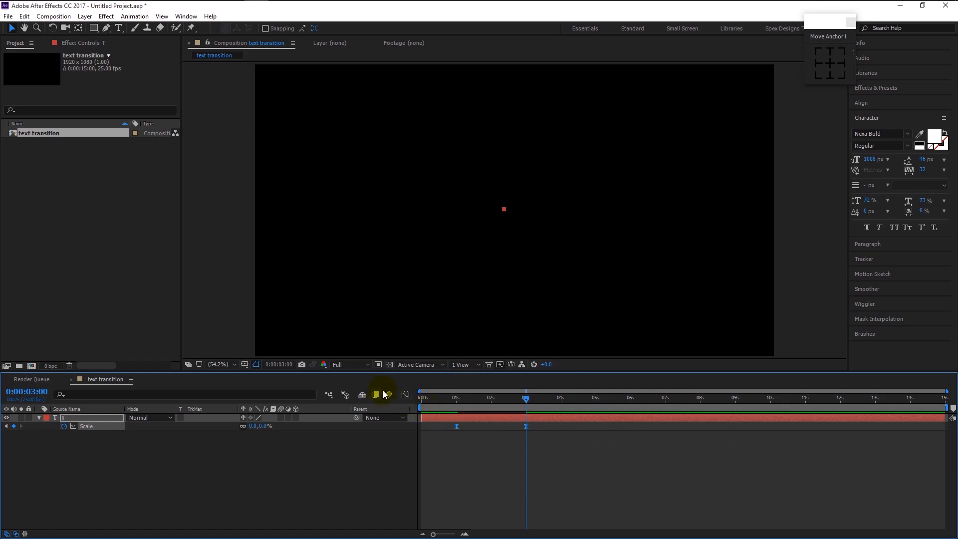
pyautogui.moveTo(403, 394)
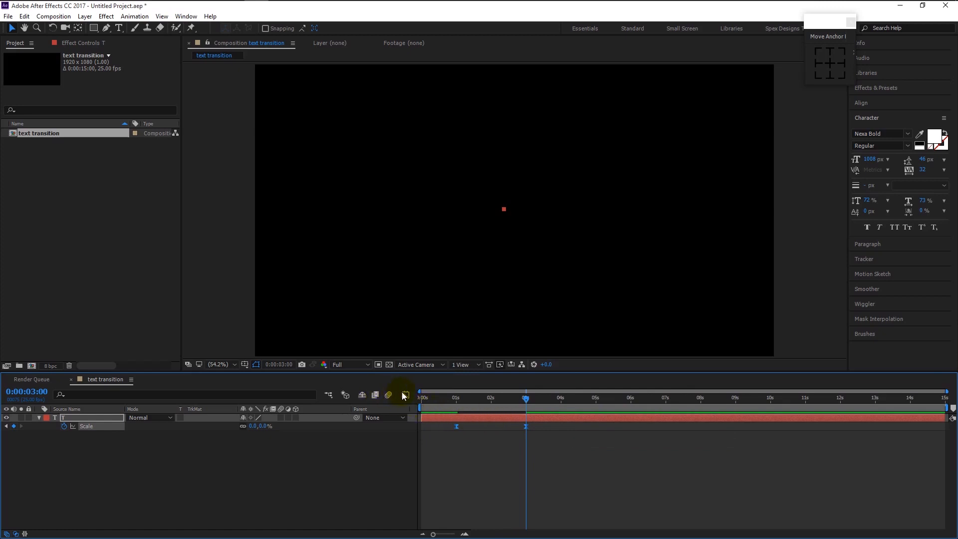
pyautogui.click(404, 395)
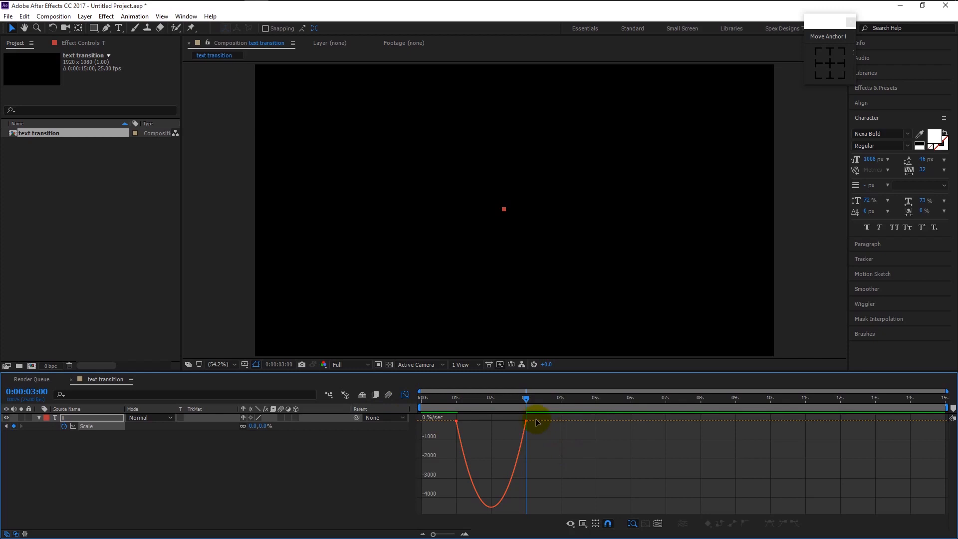
pyautogui.moveTo(526, 421); pyautogui.dragTo(459, 421)
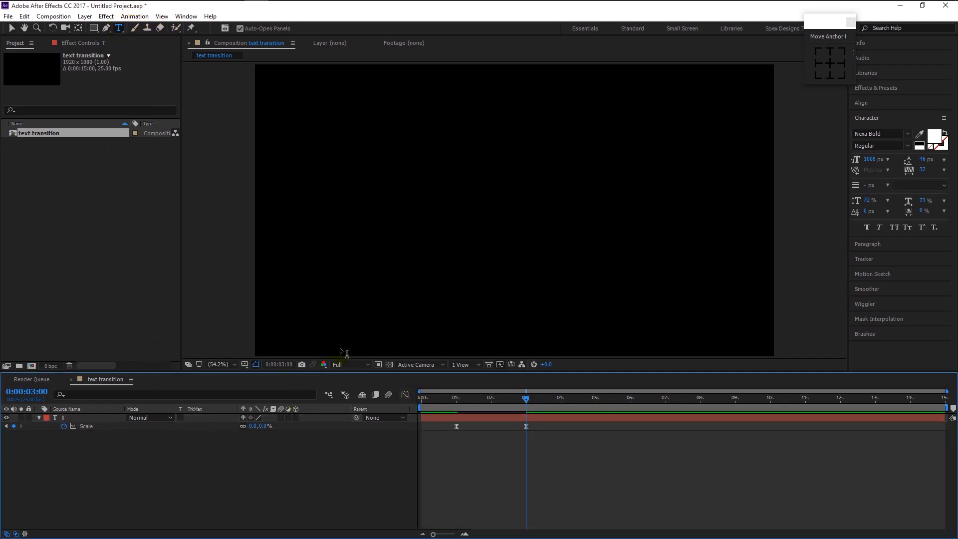
# Add a letter X and keyframe Scale from 6000% at 4s to 0% at 6s.
pyautogui.click(497, 264)
pyautogui.write('X')
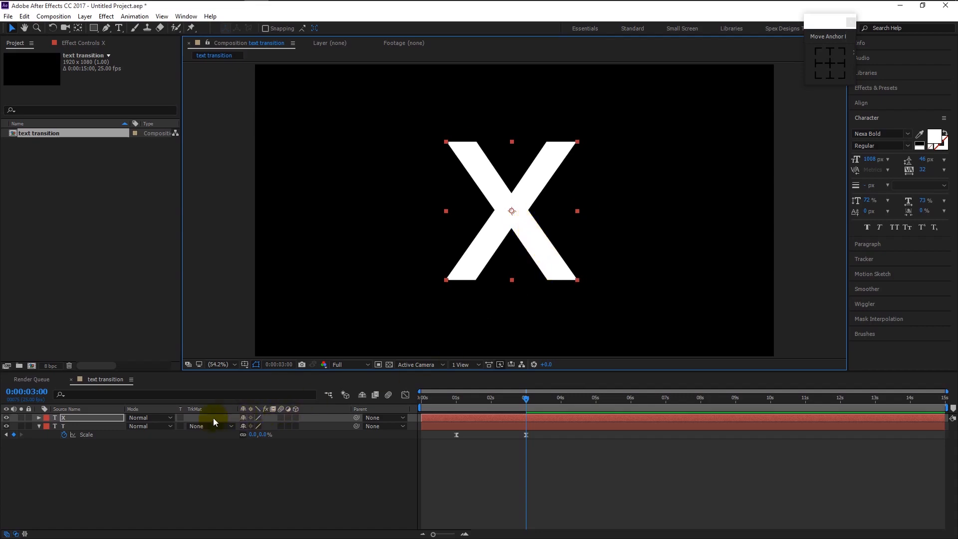
pyautogui.click(39, 418)
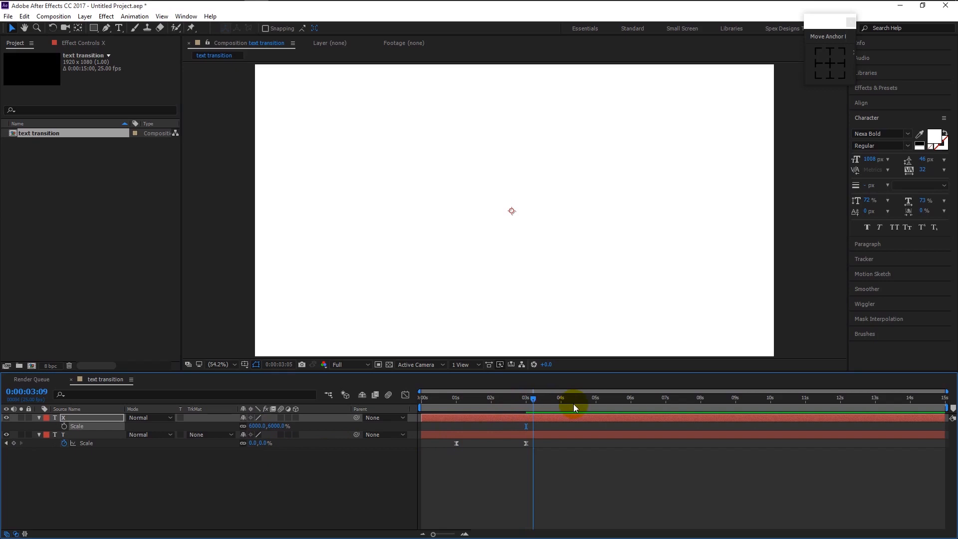
pyautogui.moveTo(533, 398); pyautogui.dragTo(561, 397)
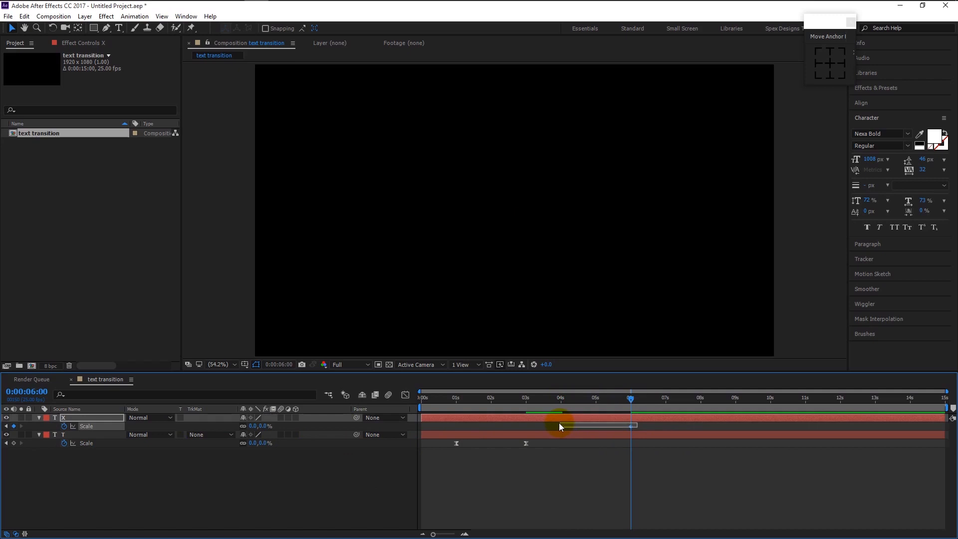
# Easy Ease the X scale keyframes and shape the curve like the T's.
pyautogui.rightClick(560, 425)
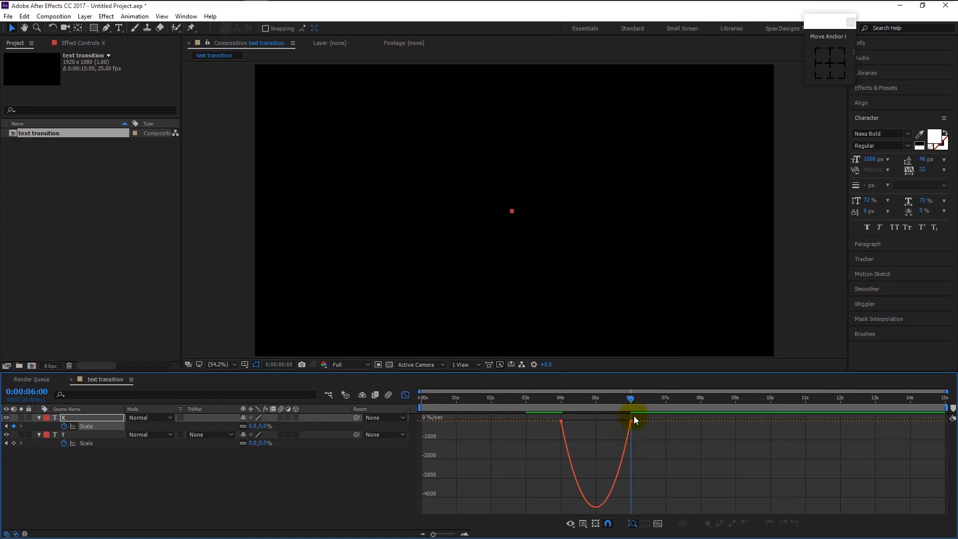
pyautogui.moveTo(630, 421); pyautogui.dragTo(601, 421)
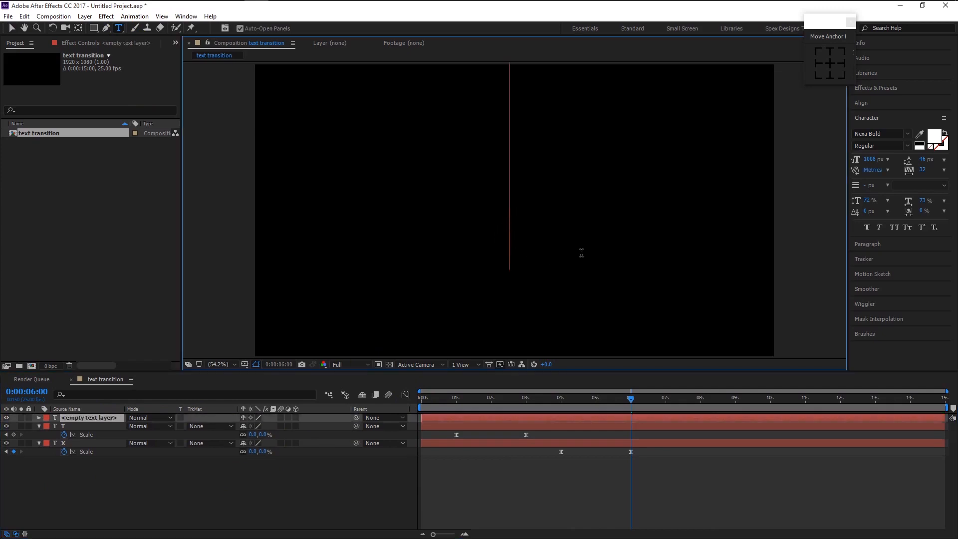
# Add a letter H and keyframe Scale from 6000% at 7s to 0% at 9s.
pyautogui.write('H')
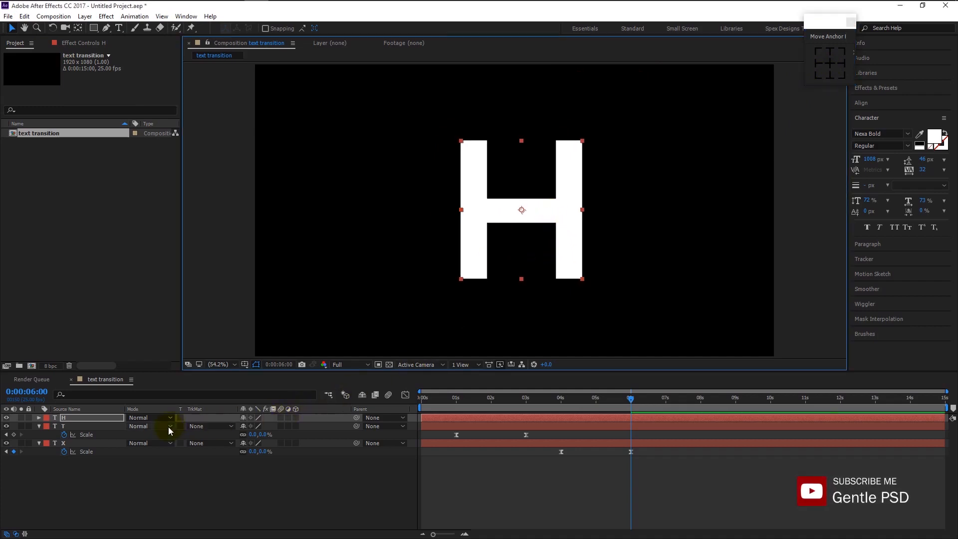
pyautogui.click(39, 417)
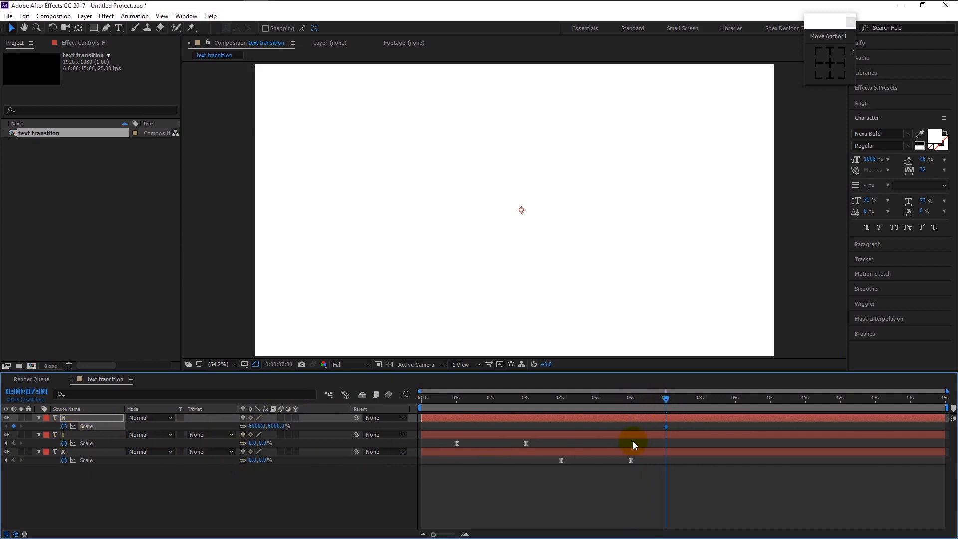
pyautogui.click(748, 401)
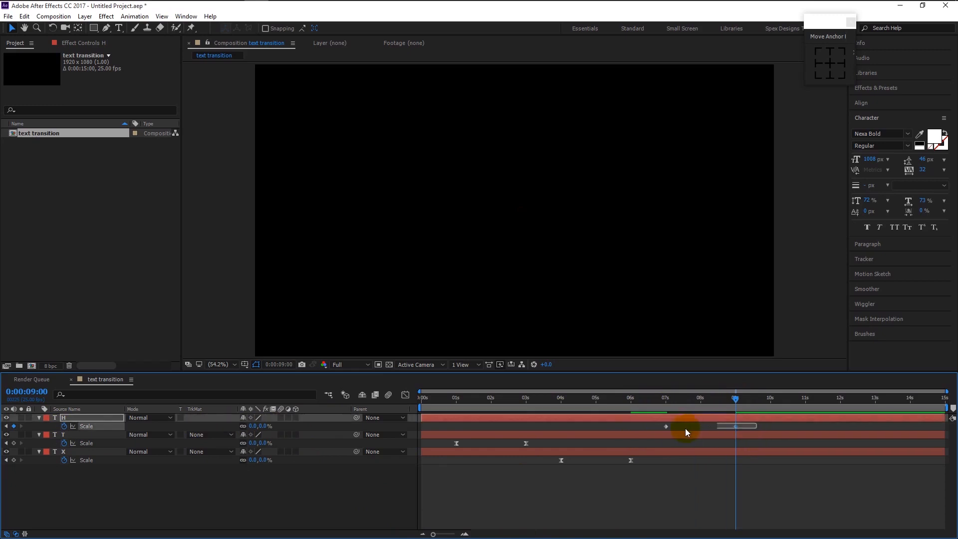
# Easy Ease the H scale keyframes and shape its speed curve in the Graph Editor.
pyautogui.rightClick(666, 427)
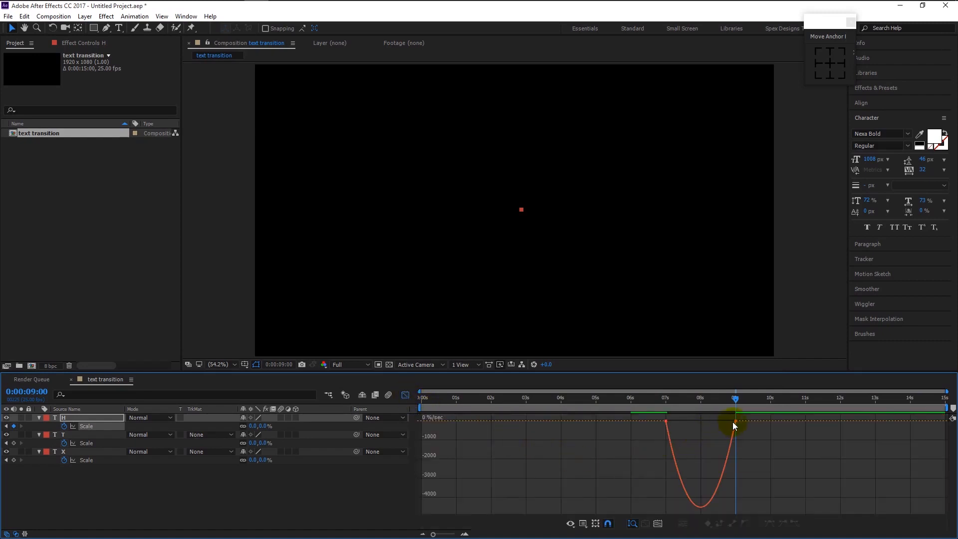
pyautogui.moveTo(733, 425); pyautogui.dragTo(679, 422)
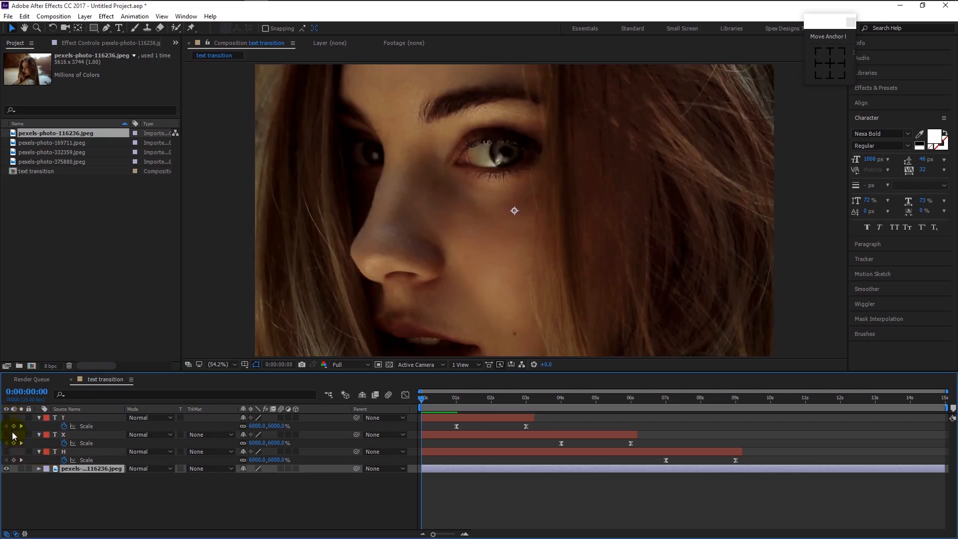
# Place the first three photos below the letters, scaled to about 35%, 33% and 38%.
pyautogui.click(39, 469)
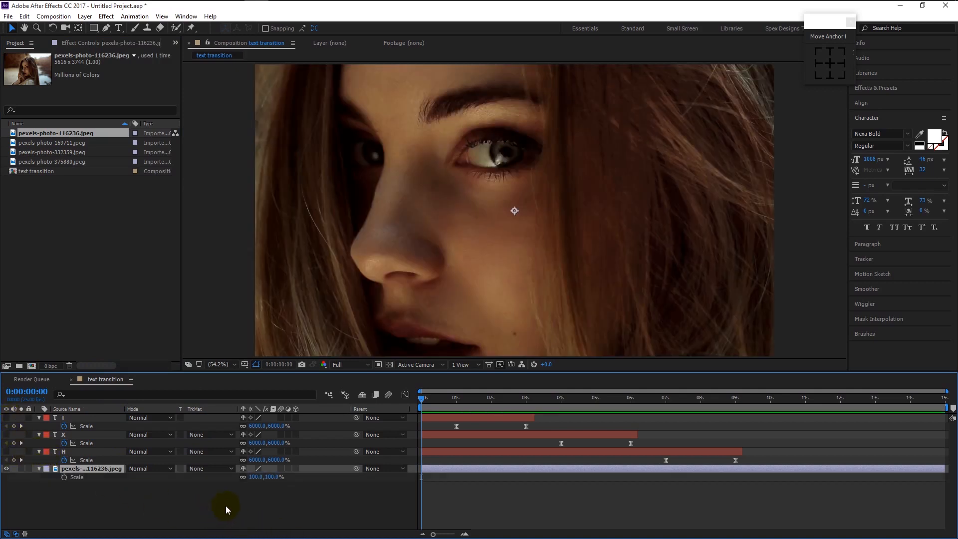
pyautogui.moveTo(272, 476); pyautogui.dragTo(252, 479)
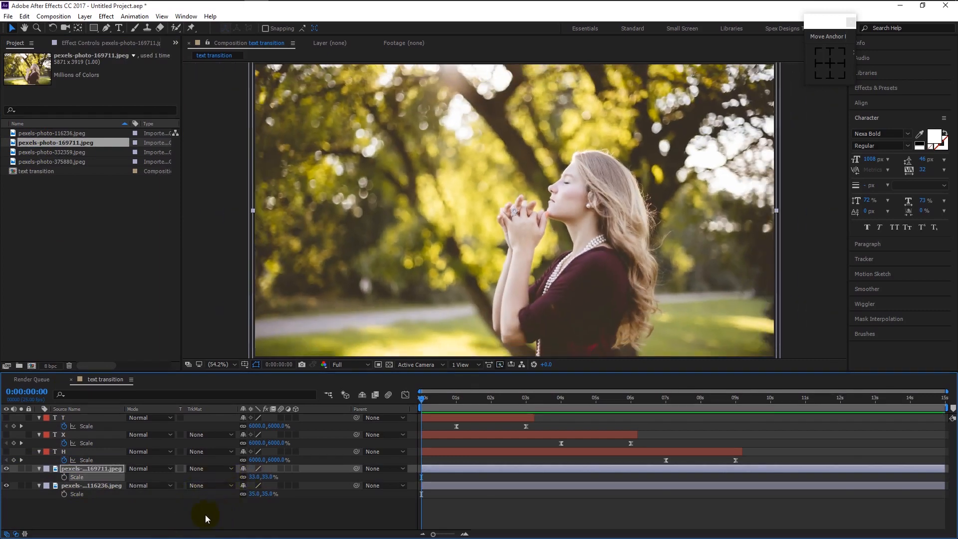
pyautogui.moveTo(59, 155)
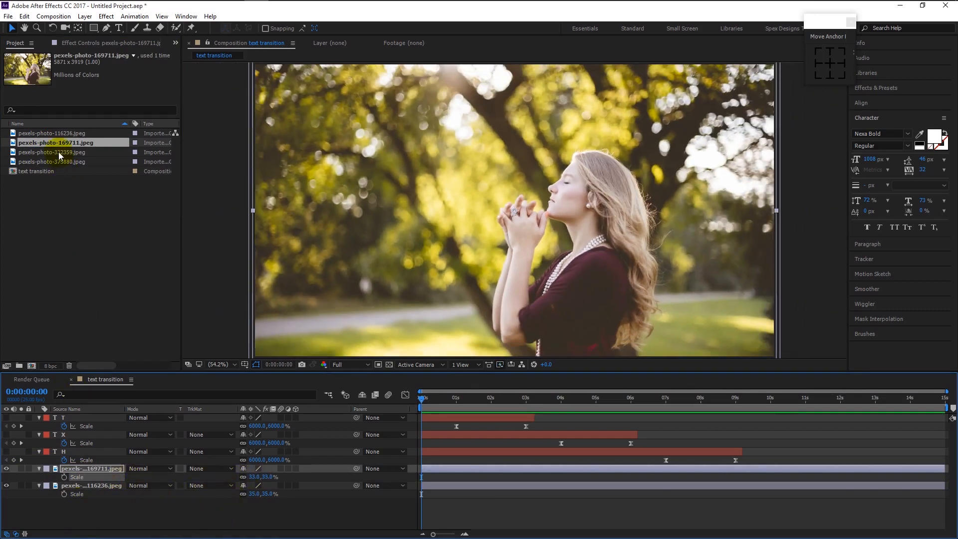
pyautogui.click(49, 152)
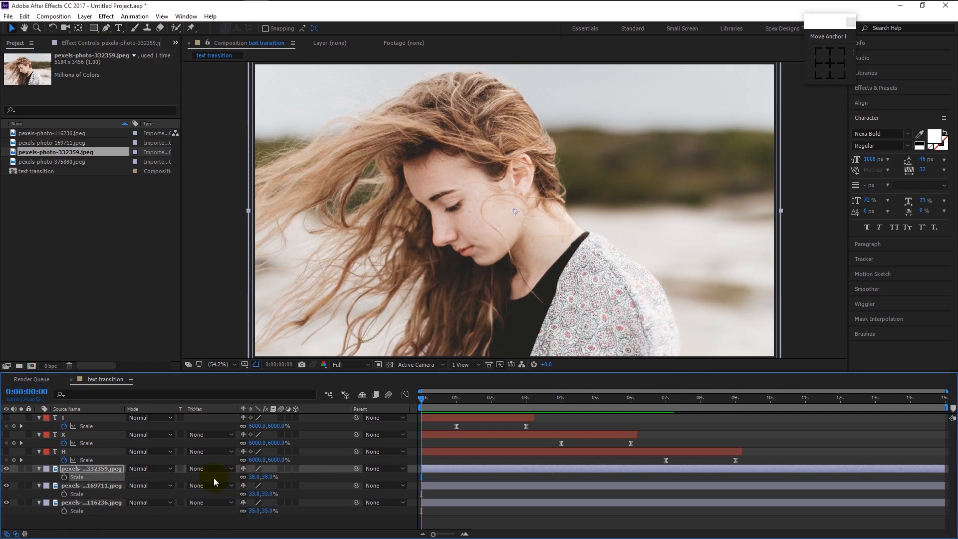
pyautogui.click(51, 161)
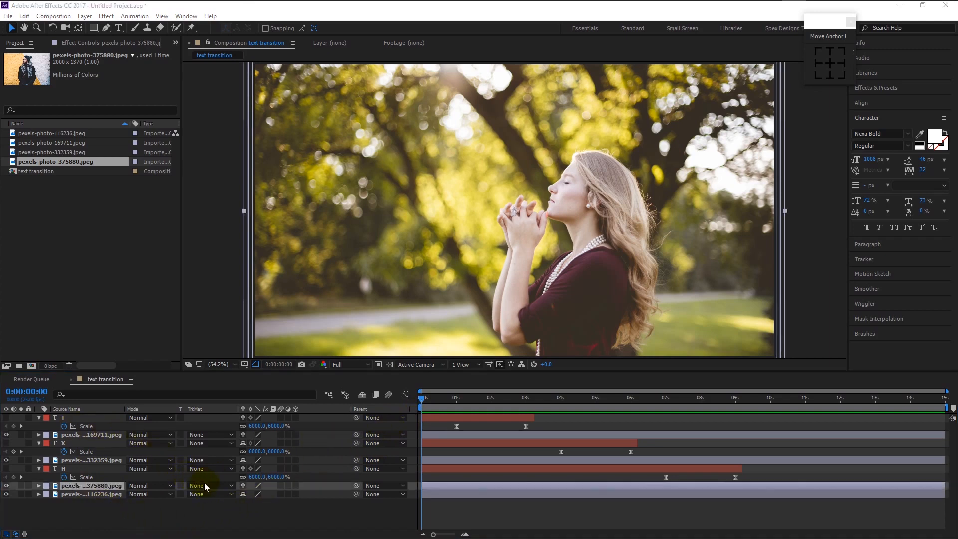
# Set each photo's TrkMat to Alpha Matte using the H, X and T letters above.
pyautogui.click(208, 485)
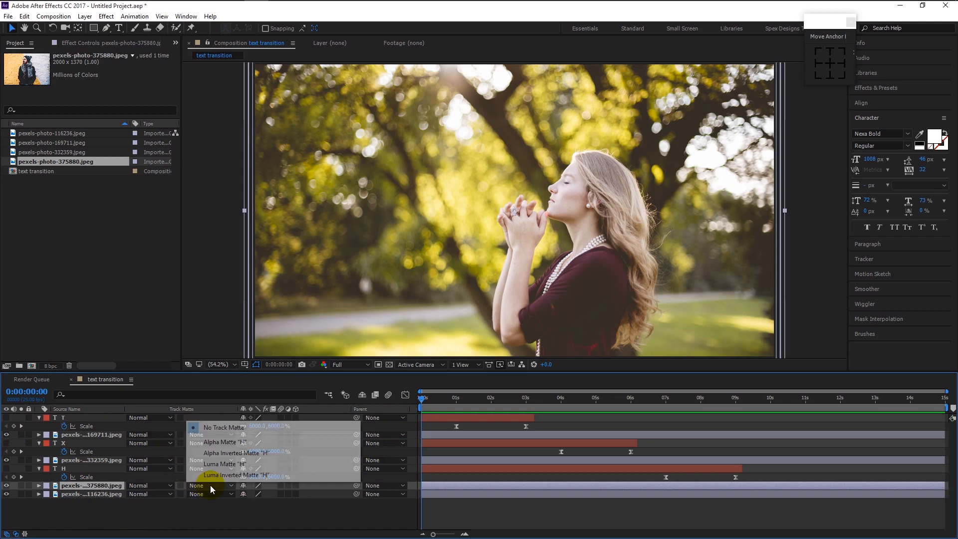
pyautogui.moveTo(216, 448)
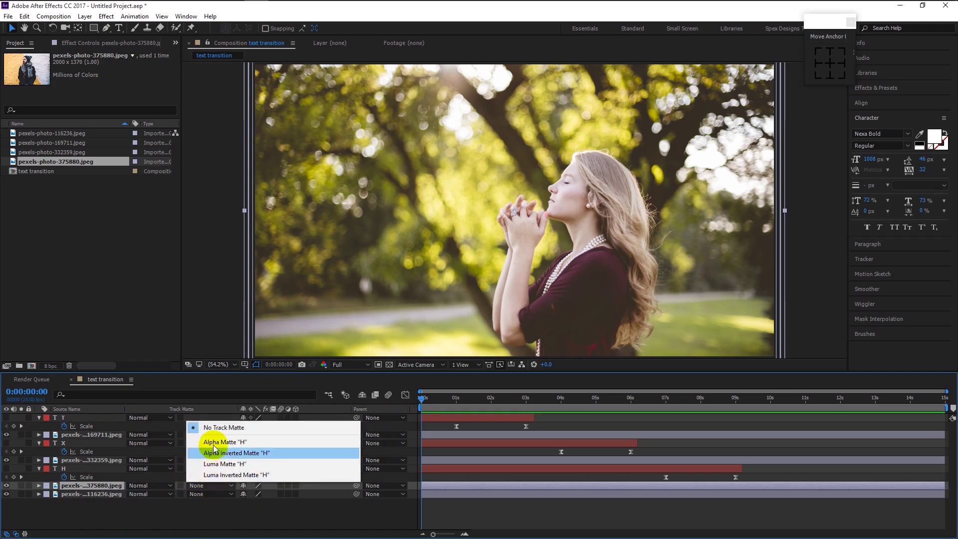
pyautogui.click(224, 442)
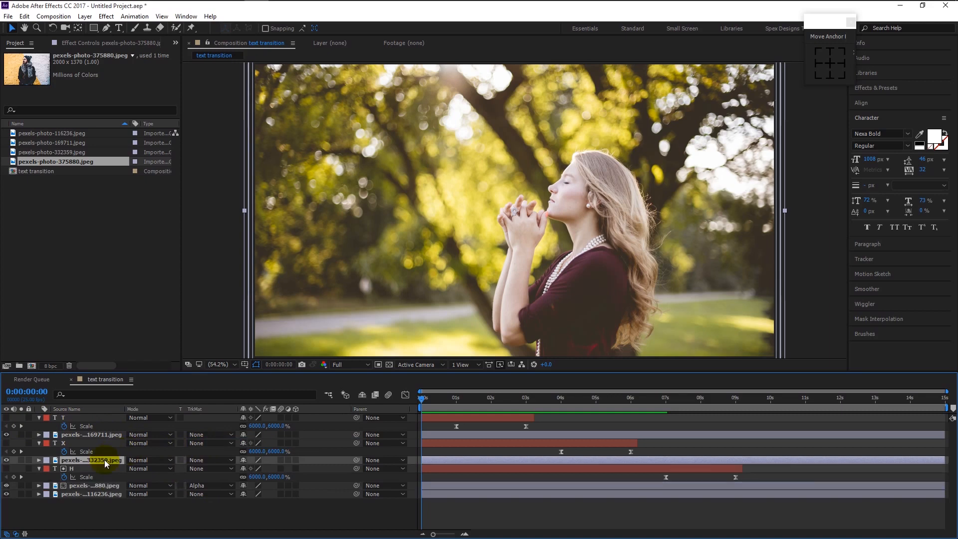
pyautogui.click(205, 460)
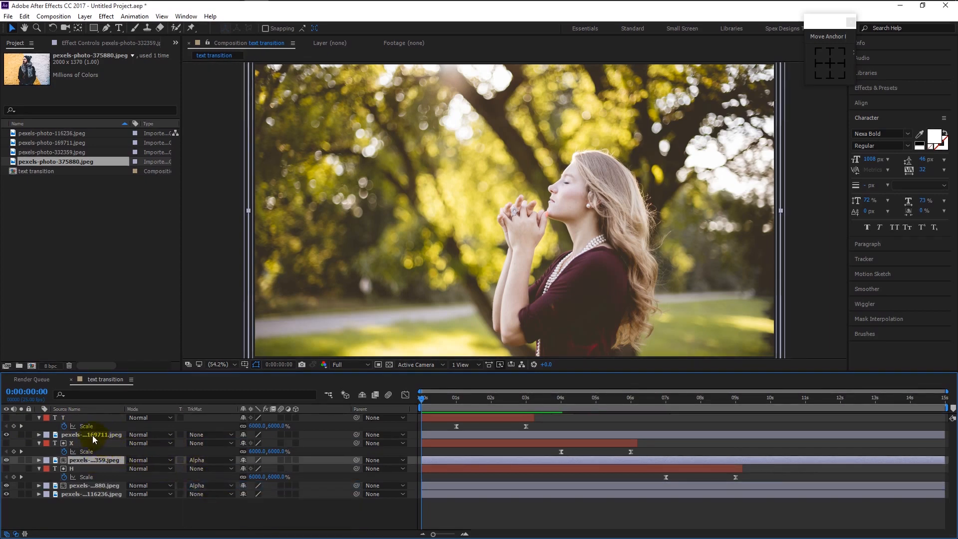
pyautogui.click(209, 434)
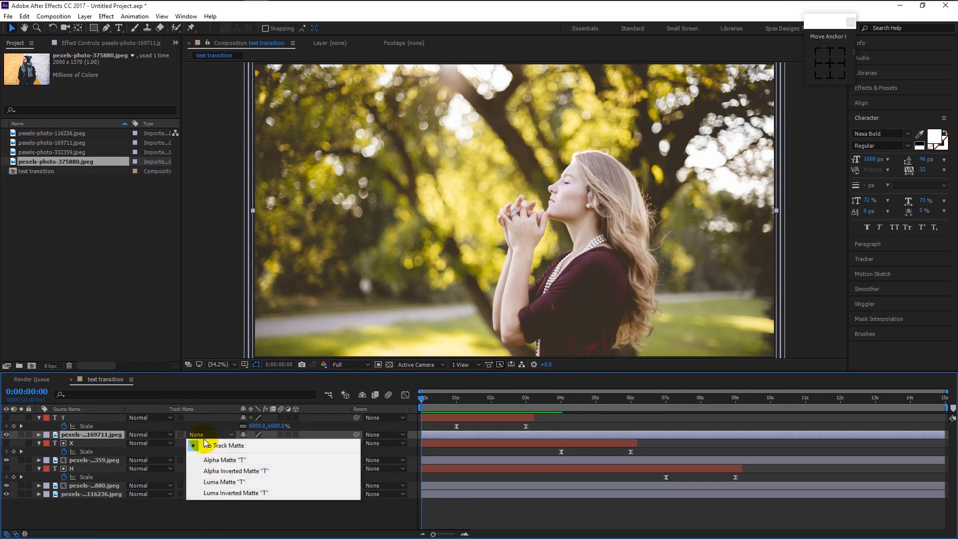
pyautogui.click(224, 459)
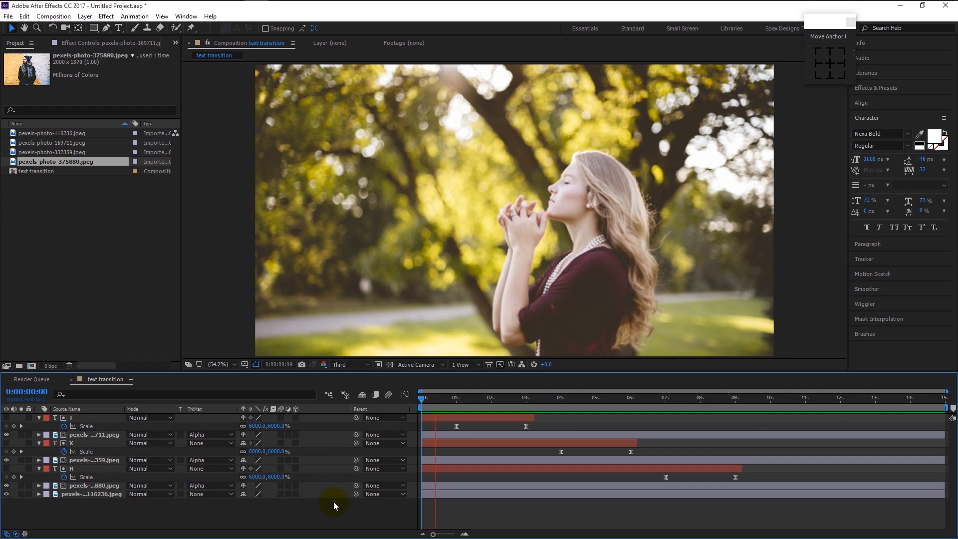
# Move each letter's second Scale key one second after the first and preview around 2s.
pyautogui.click(500, 397)
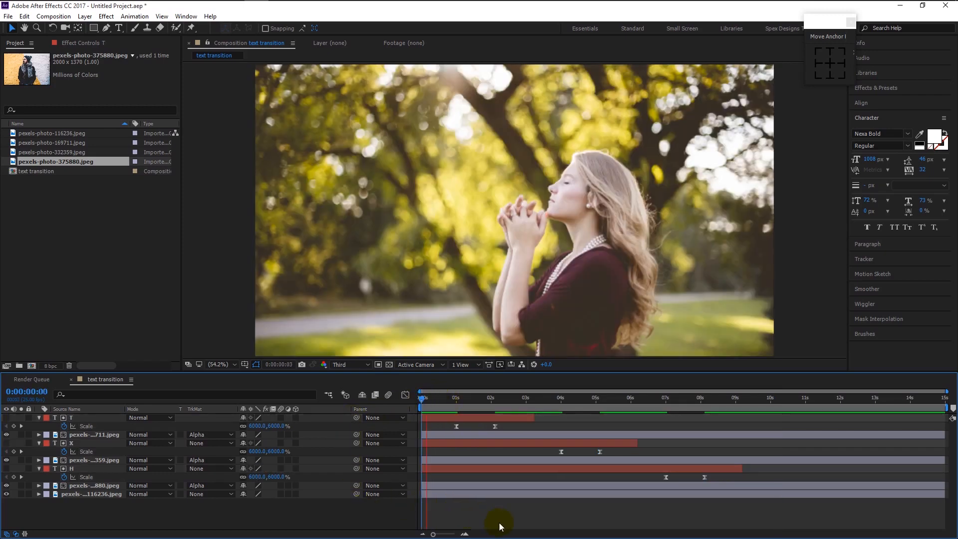
pyautogui.click(491, 398)
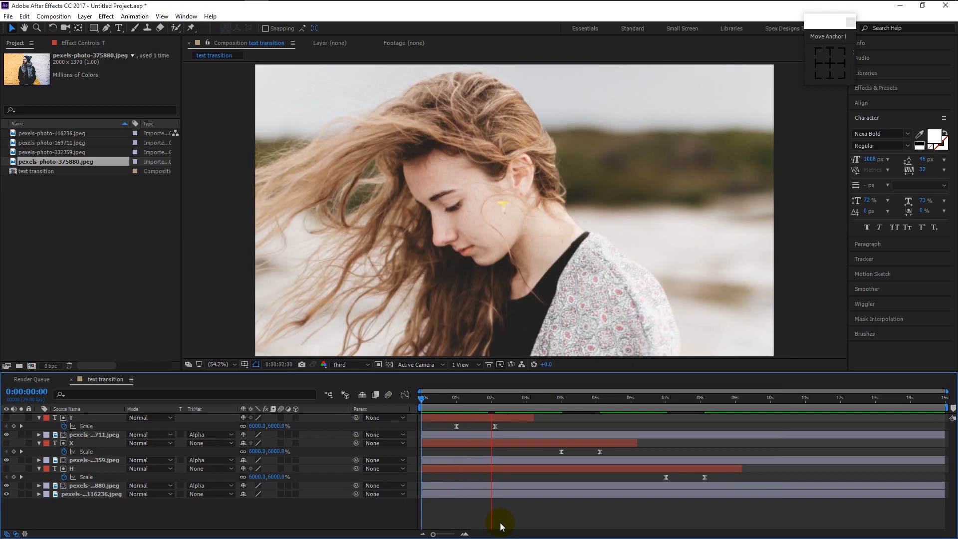